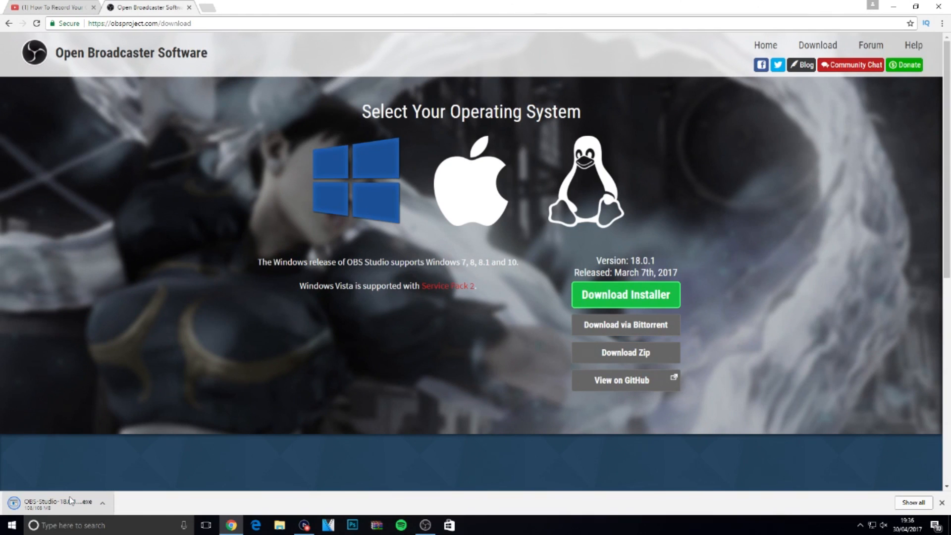
mouse_move(419, 210)
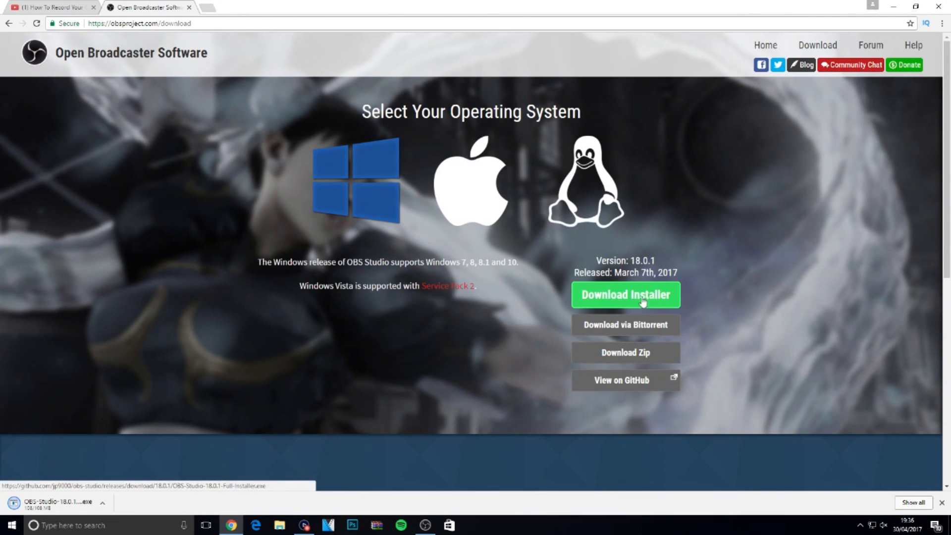
mouse_move(641, 303)
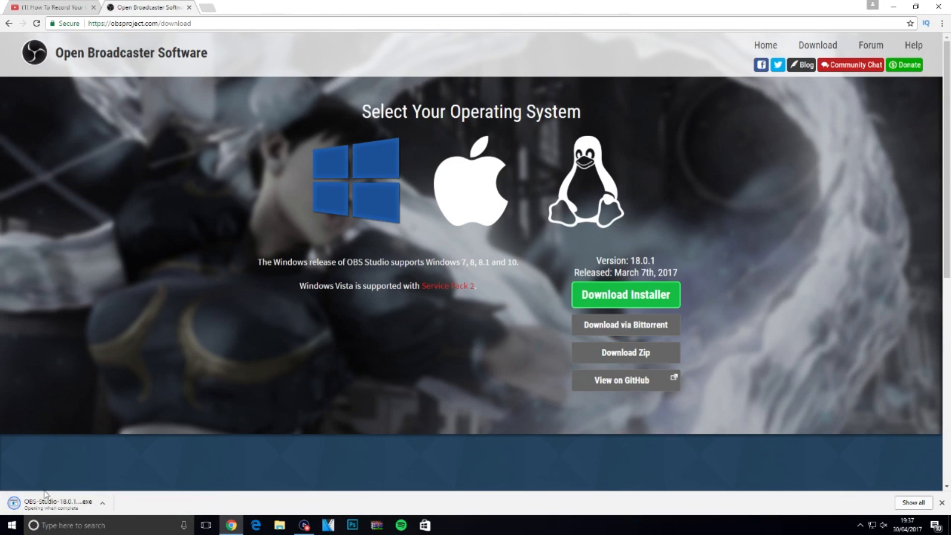
Install OBS Studio 18.0.1 through the setup wizard and launch it
left_click(57, 501)
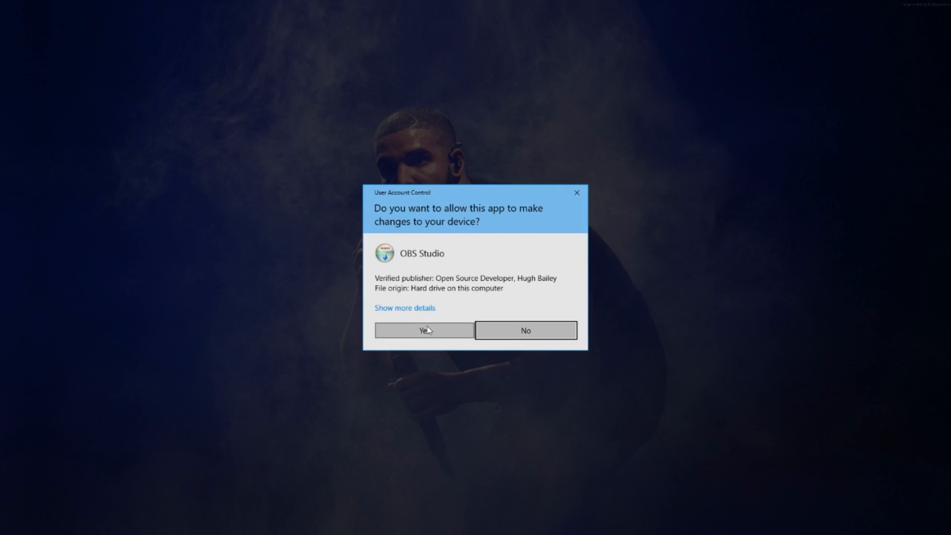
left_click(423, 330)
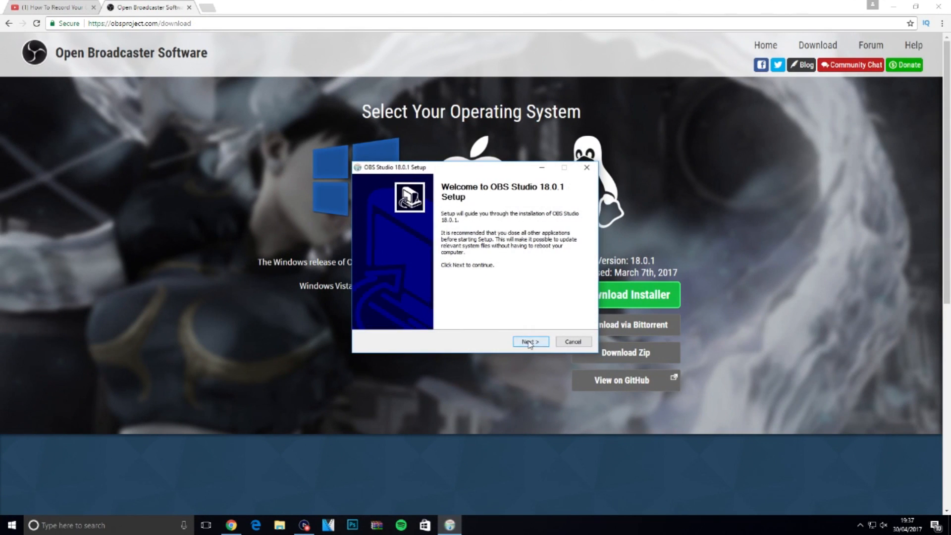
left_click(530, 341)
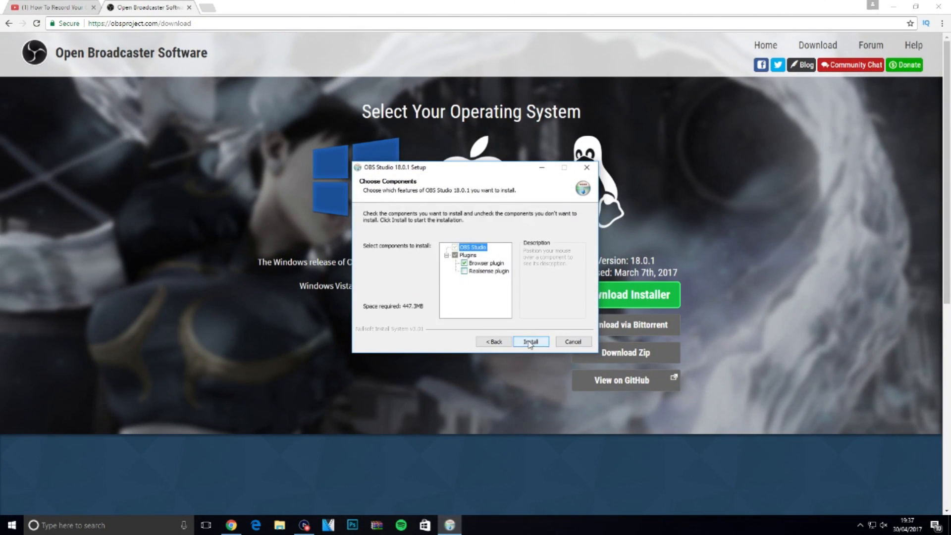
left_click(530, 341)
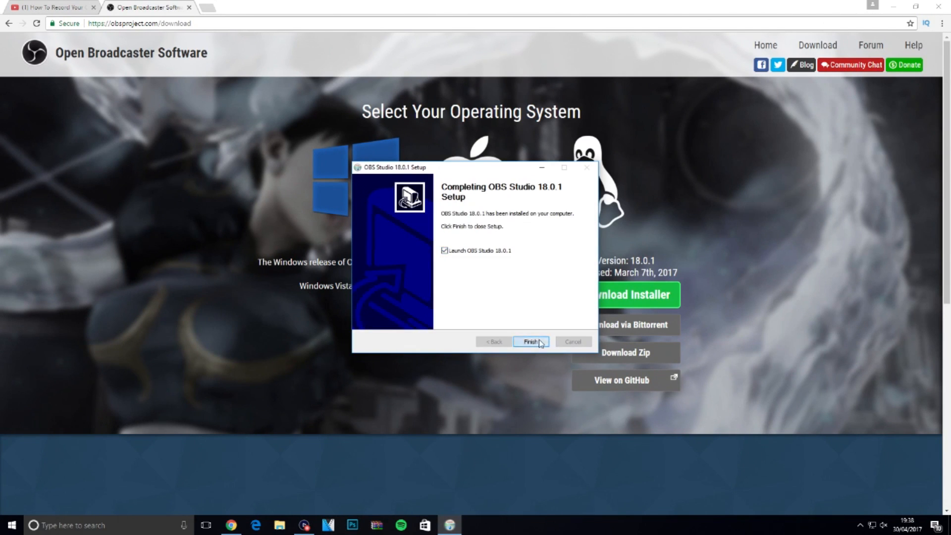
left_click(530, 341)
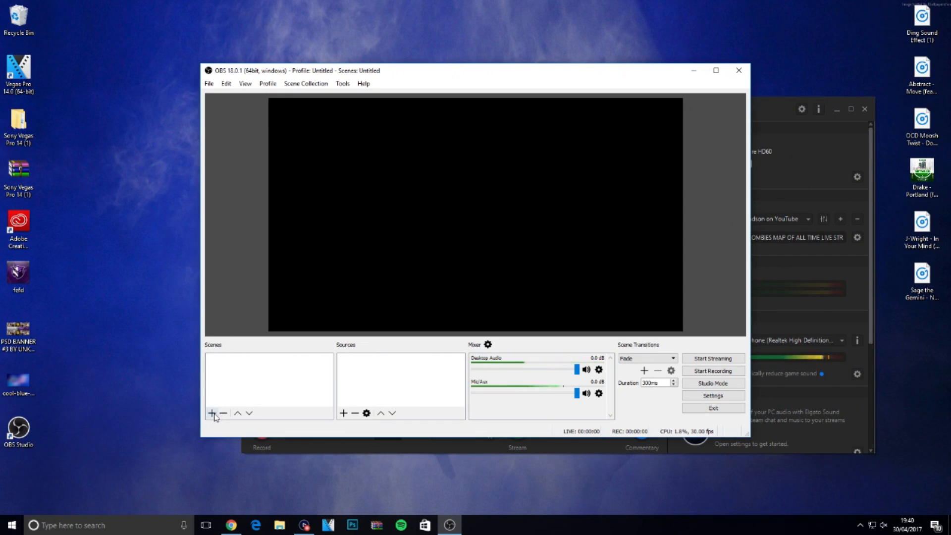
Add a new scene named 'tutorial' to the Scenes list
left_click(212, 413)
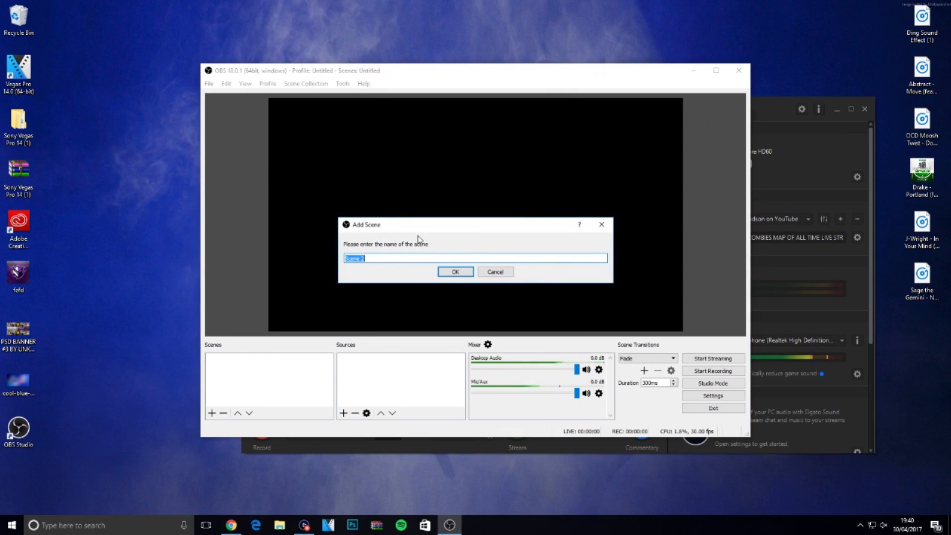
type("tuto")
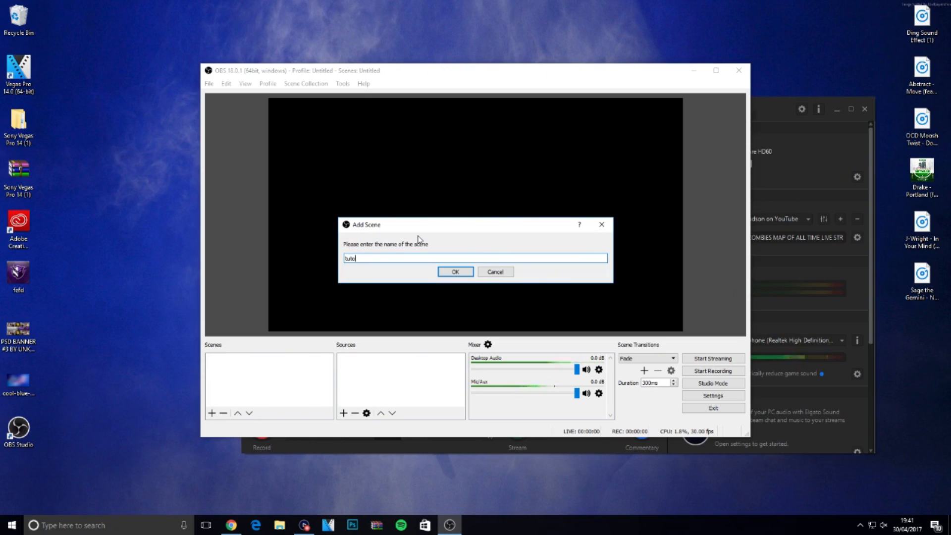
type("rial")
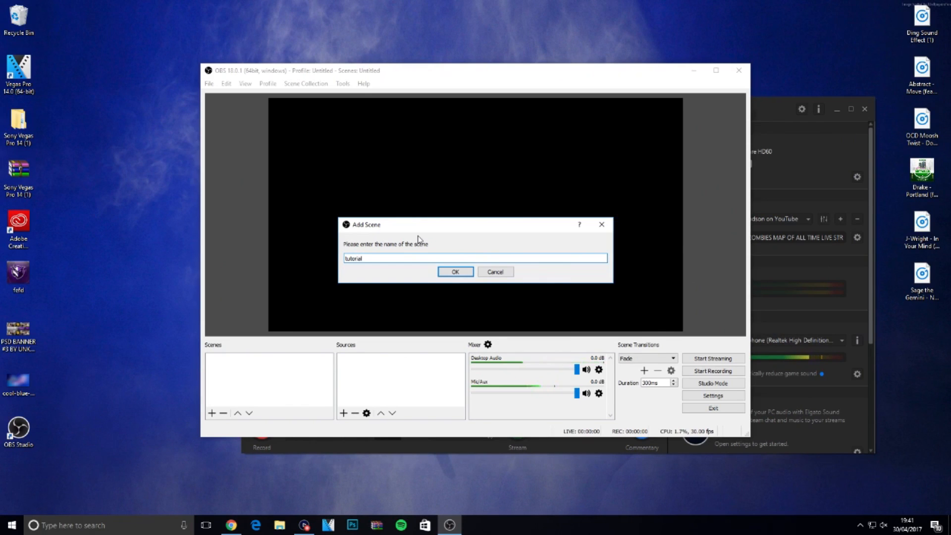
left_click(455, 271)
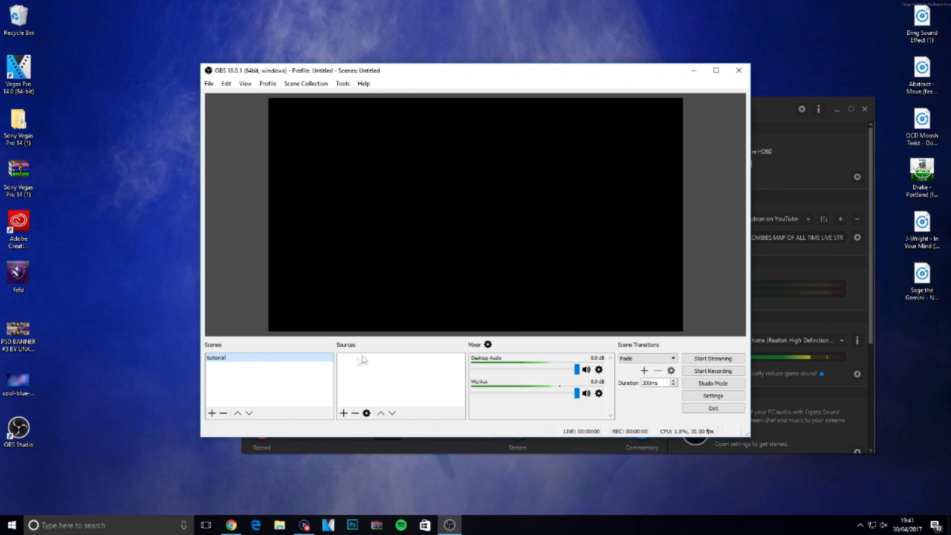
left_click(344, 413)
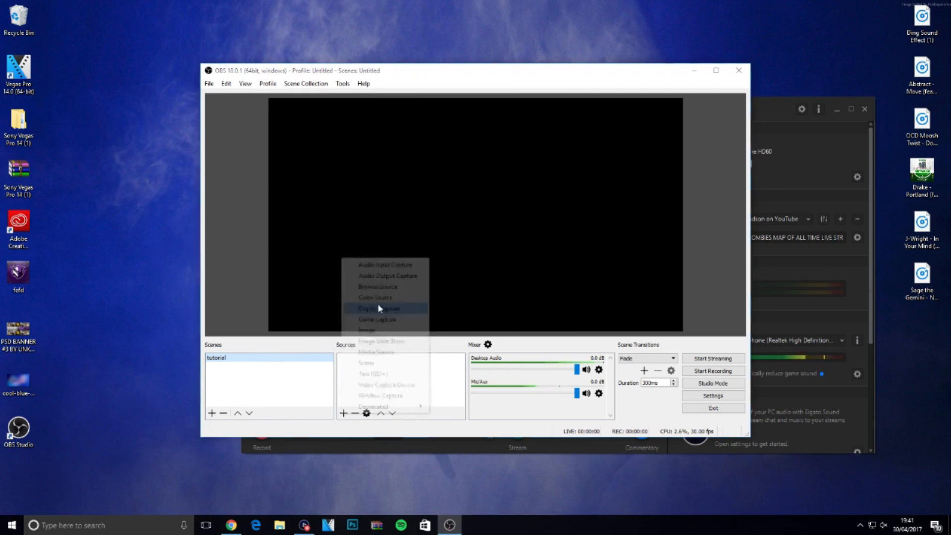
Add a Display Capture source capturing Display 0 at 1920x1080 to the tutorial scene
left_click(377, 308)
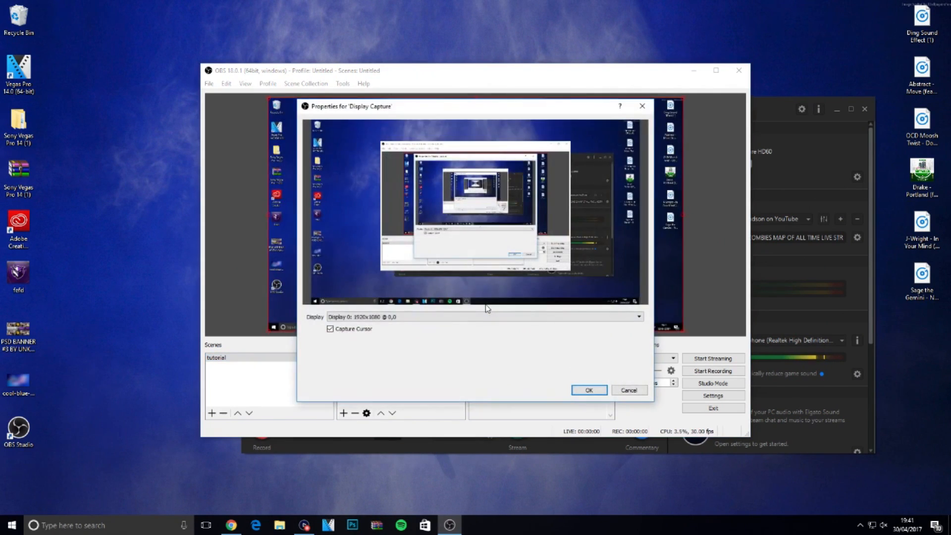
left_click(482, 316)
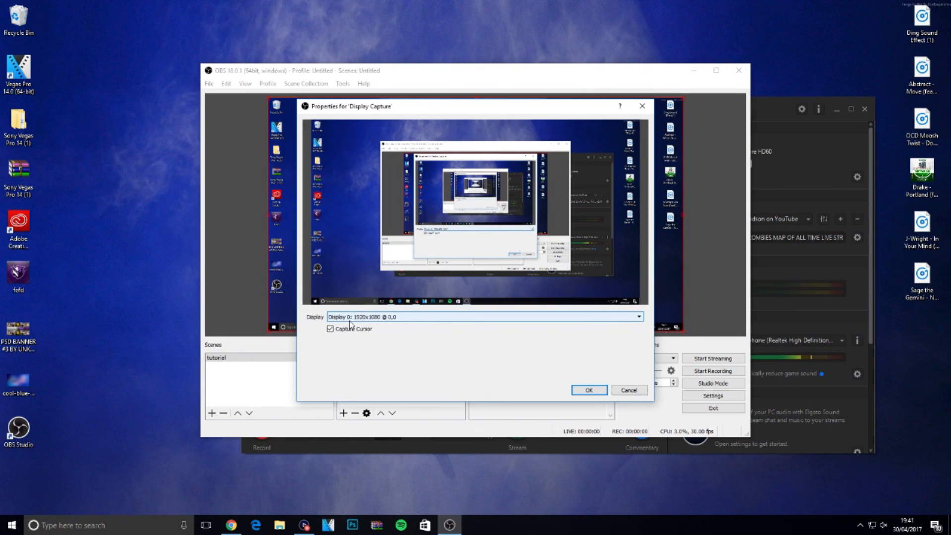
left_click(483, 316)
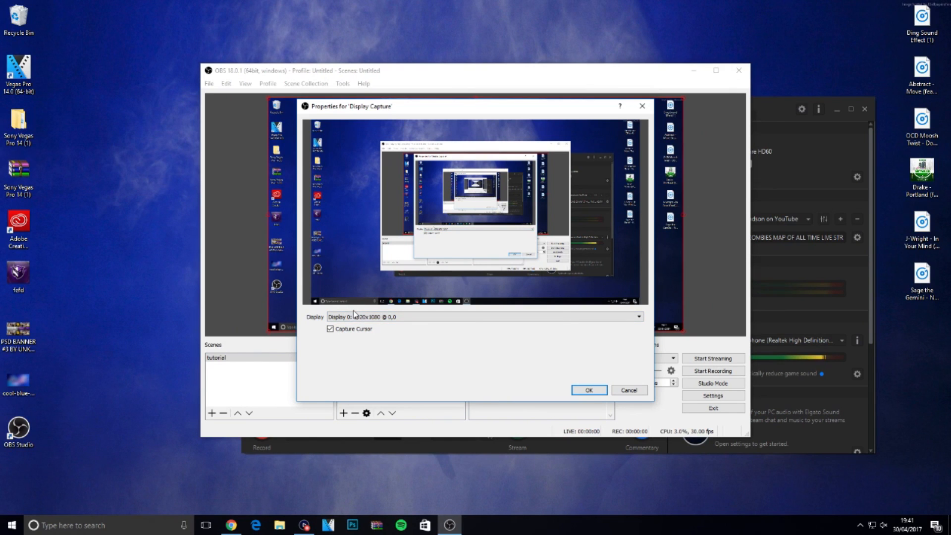
left_click(637, 316)
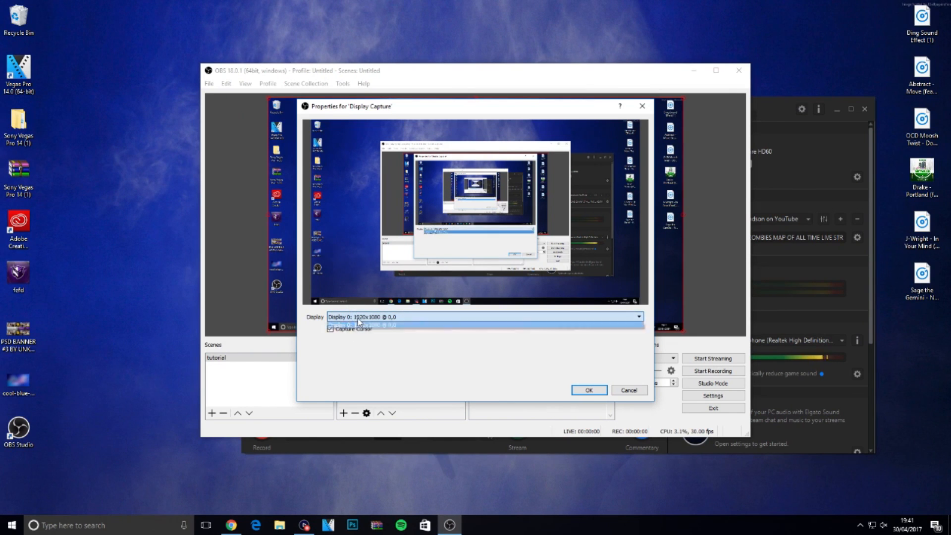
left_click(361, 316)
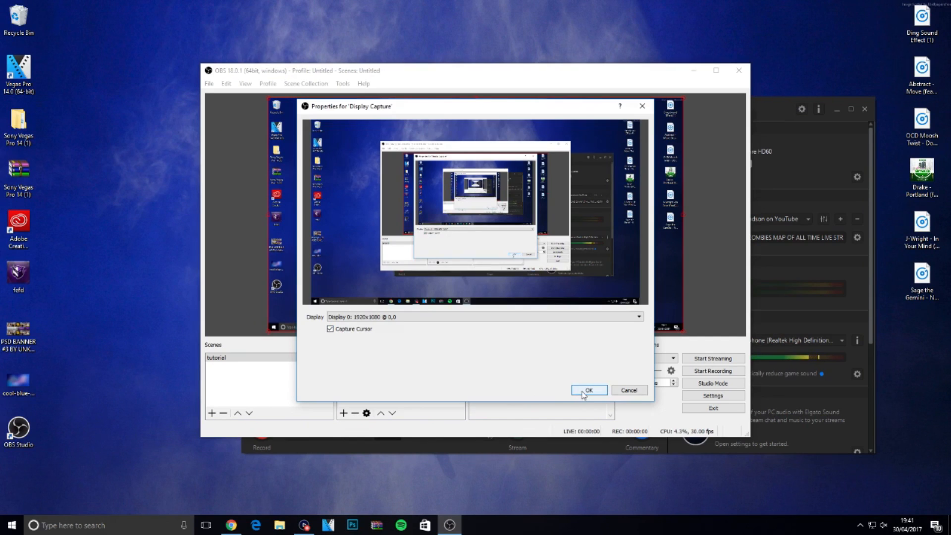
left_click(588, 390)
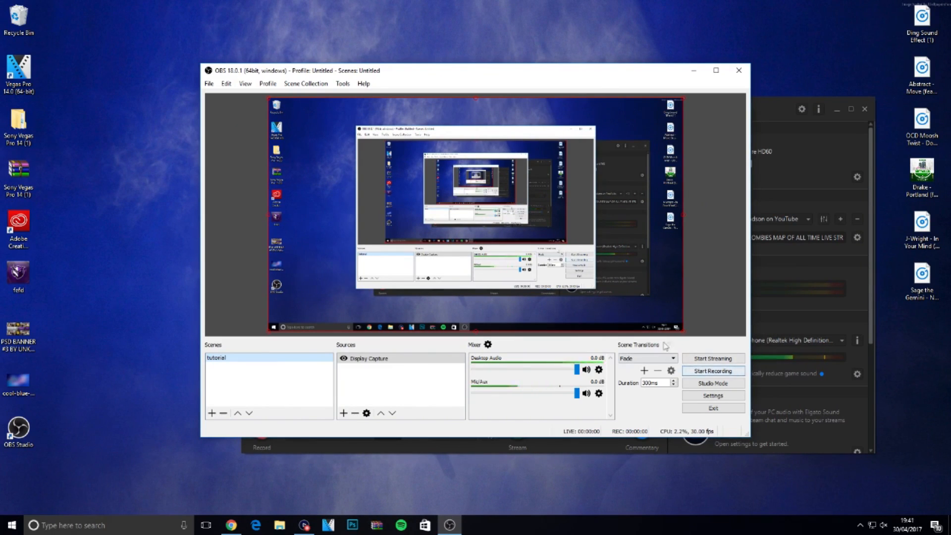
Set Output recording quality to Indistinguishable Quality, Large File Size, and format to mp4
left_click(712, 395)
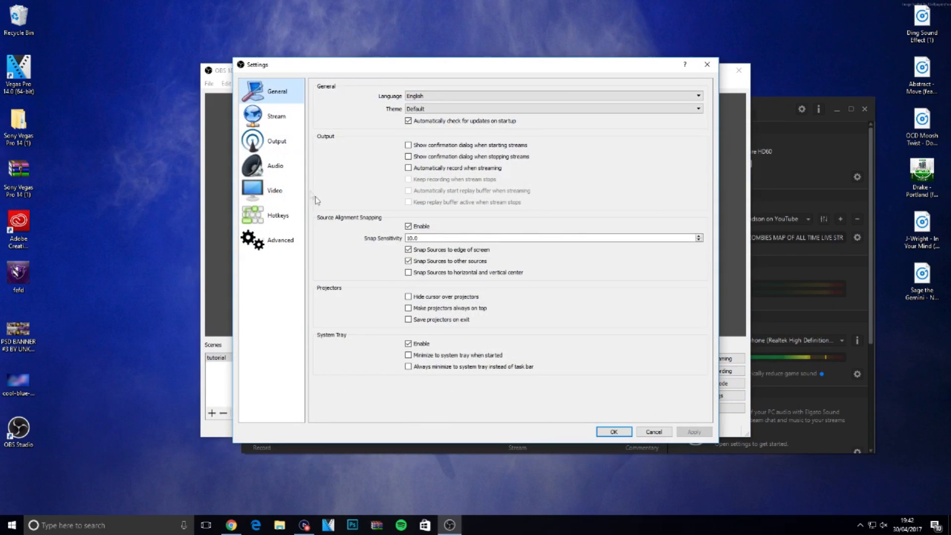
left_click(276, 141)
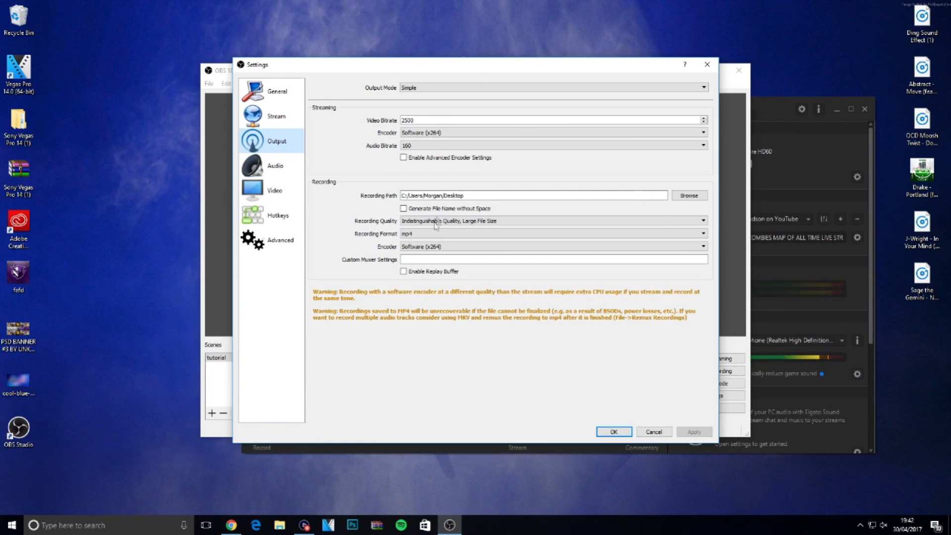
left_click(551, 220)
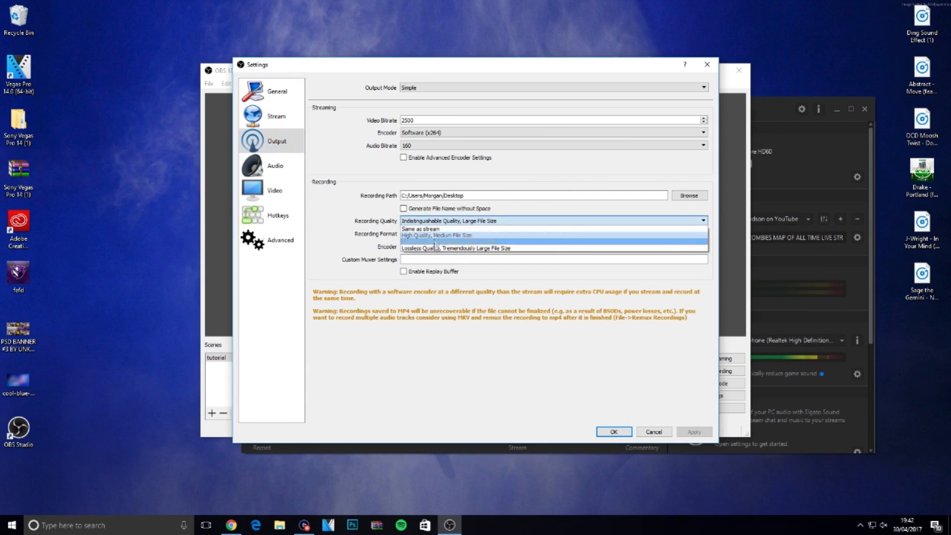
mouse_move(437, 241)
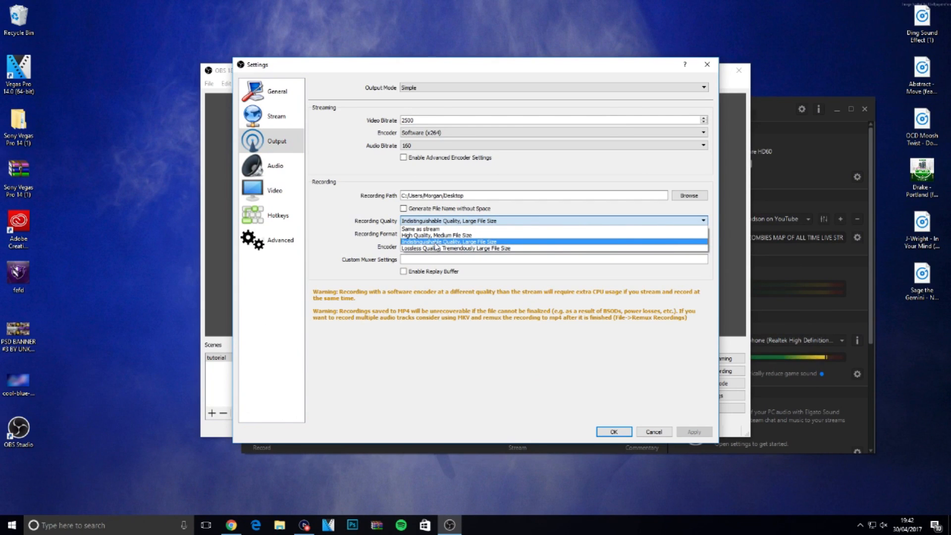
mouse_move(434, 235)
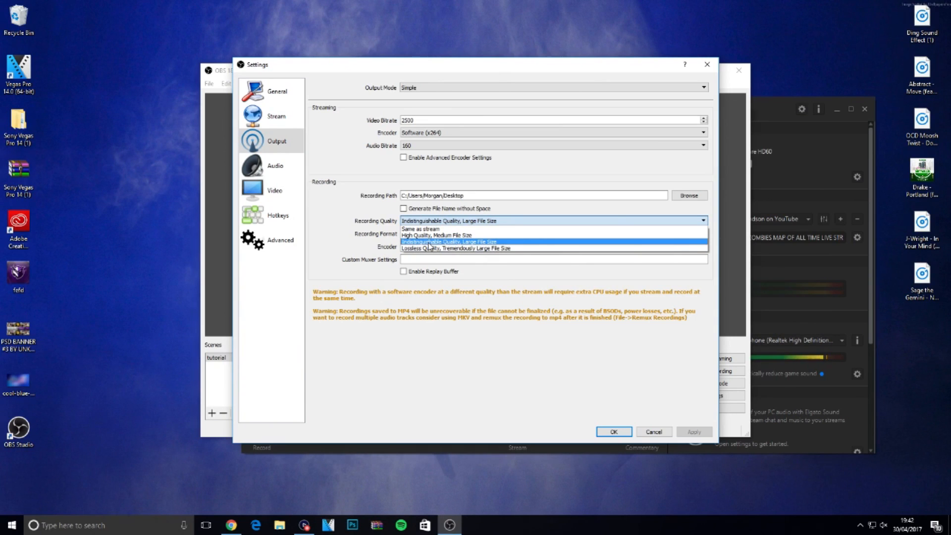
left_click(449, 241)
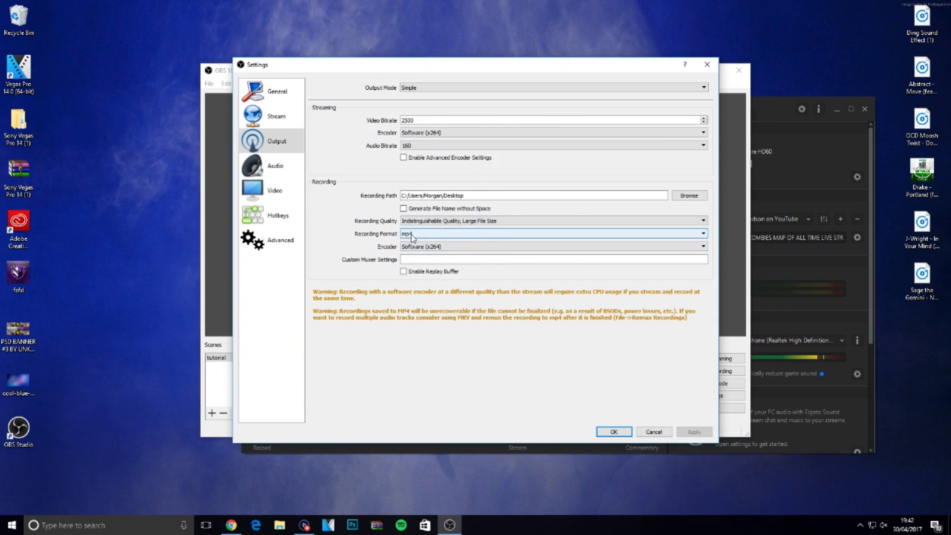
left_click(550, 233)
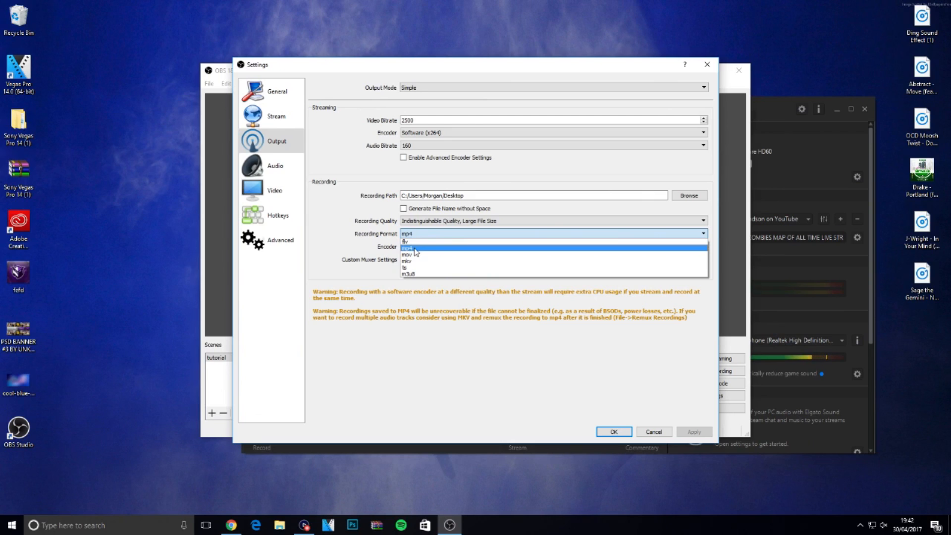
left_click(407, 249)
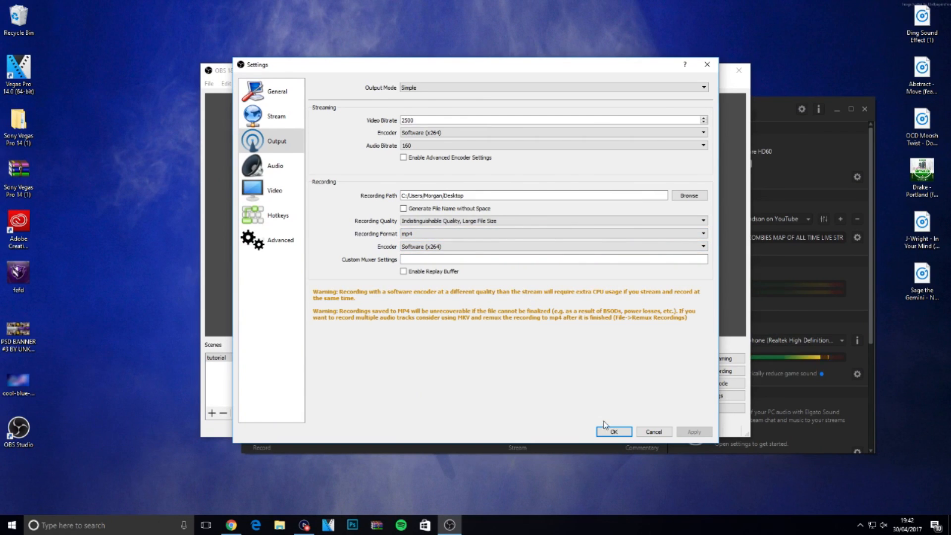
left_click(613, 431)
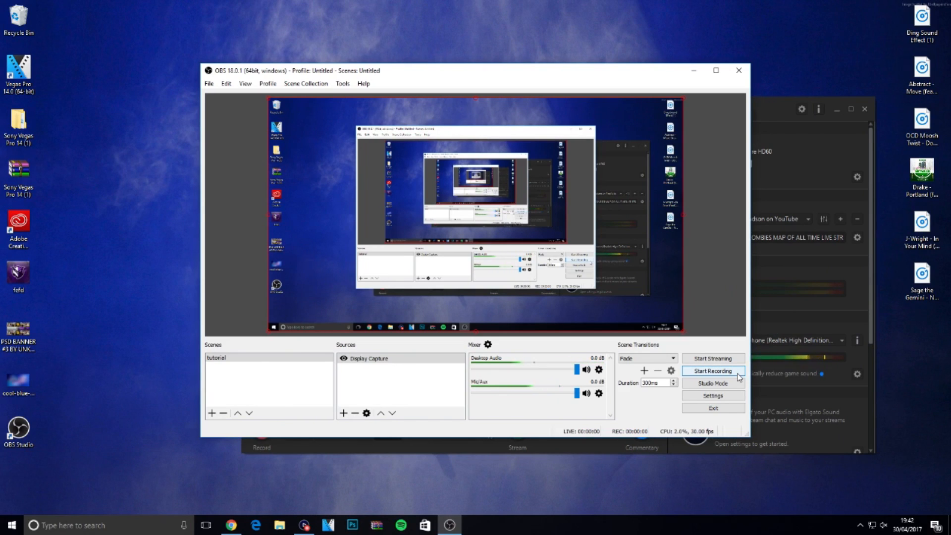
left_click(713, 371)
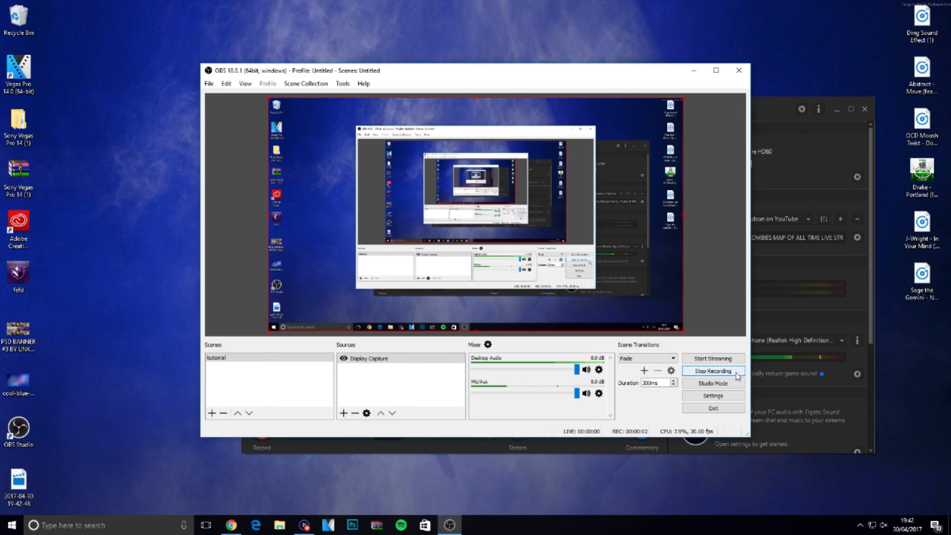
left_click(712, 371)
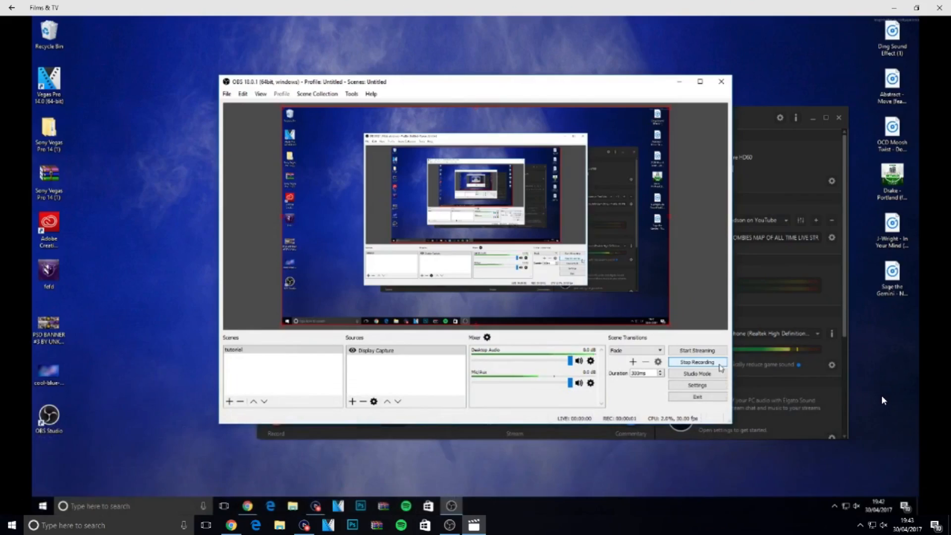
left_click(697, 361)
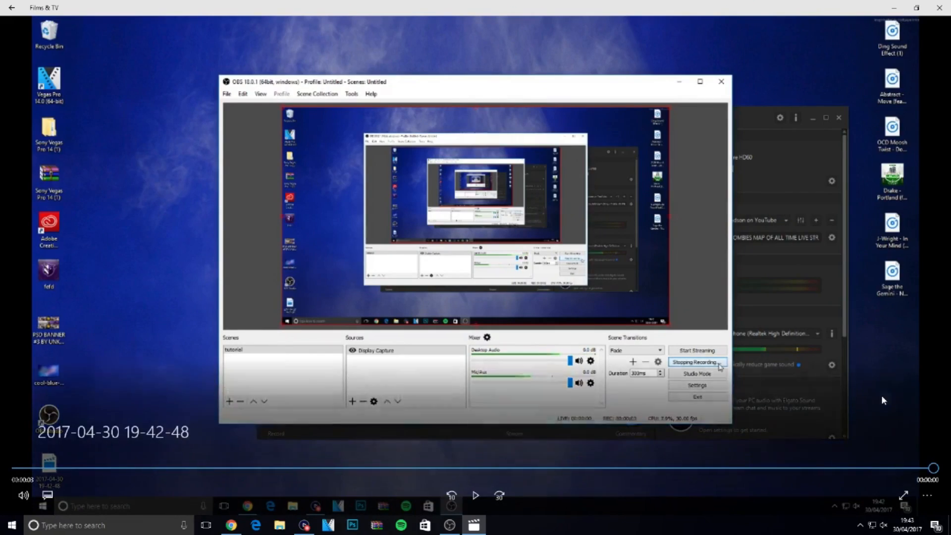